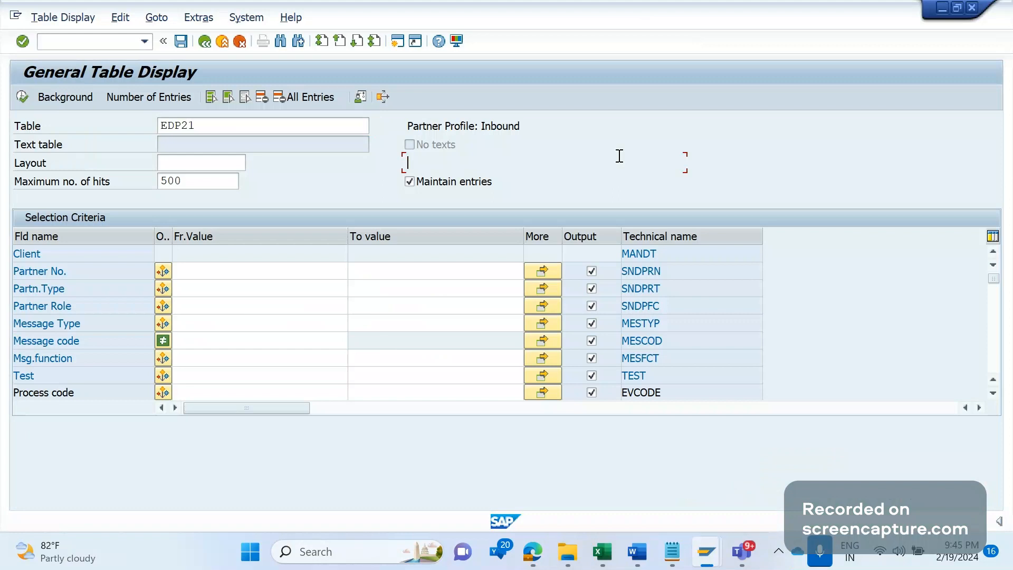
mouse_move(91, 41)
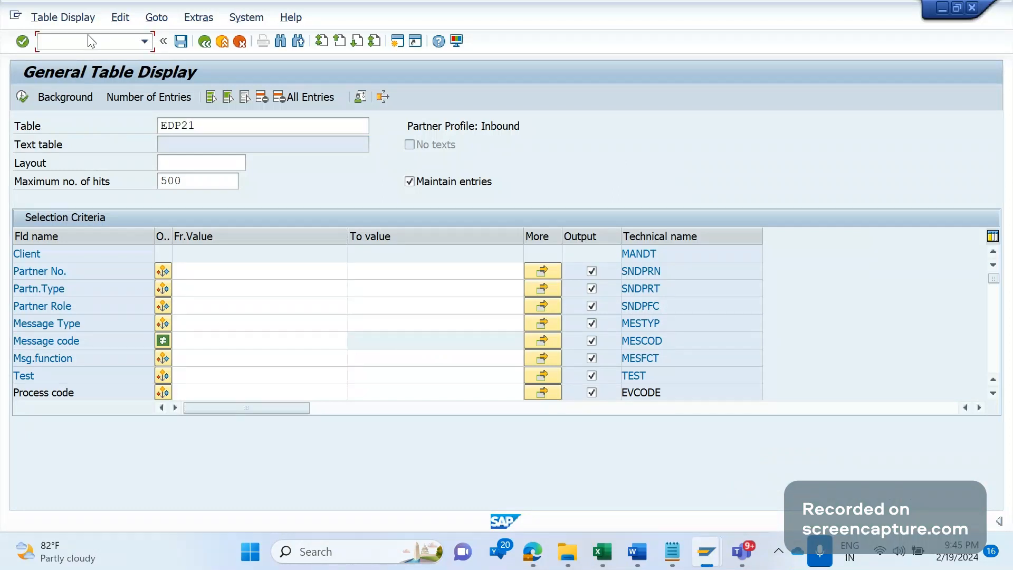
Start transaction WE20 via /nwe20 to reach the Partner profiles screen.
type("/n")
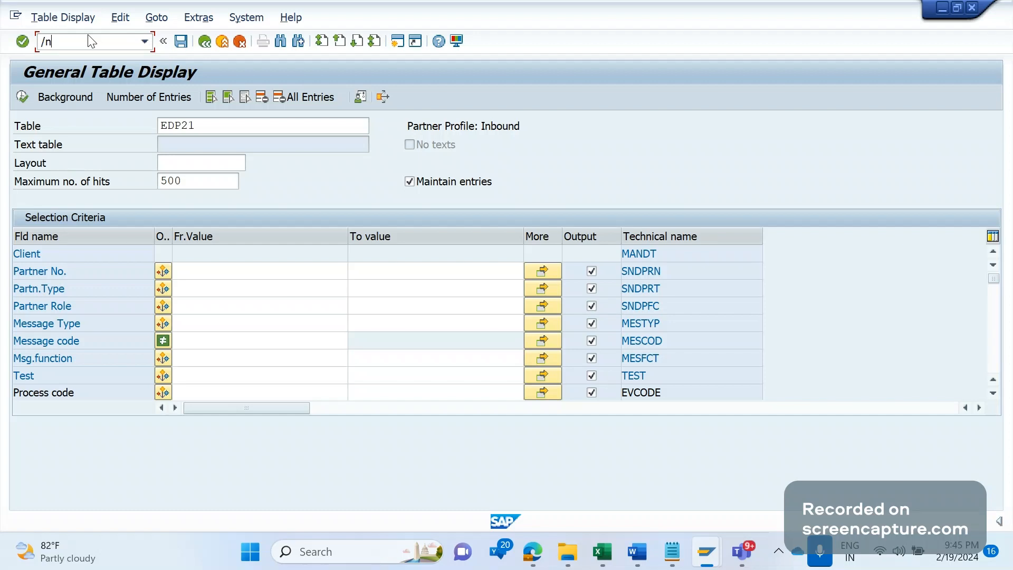
type("we")
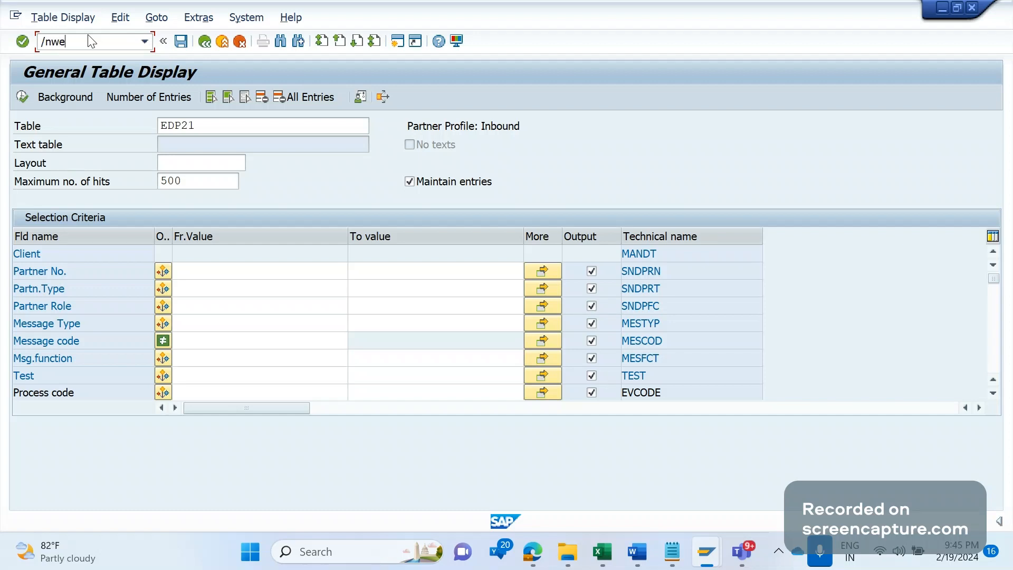
type("2")
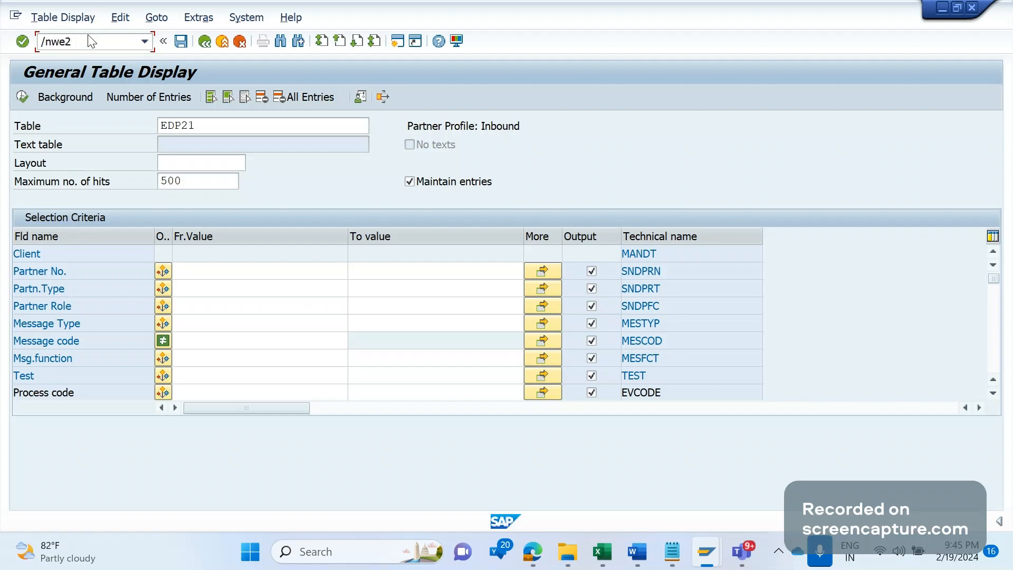
type("0")
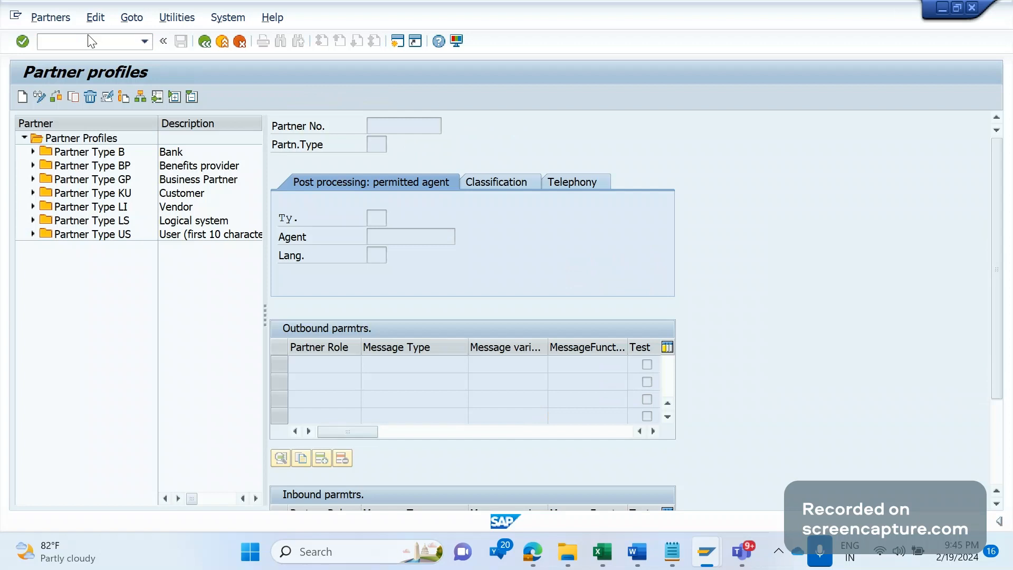
mouse_move(957, 19)
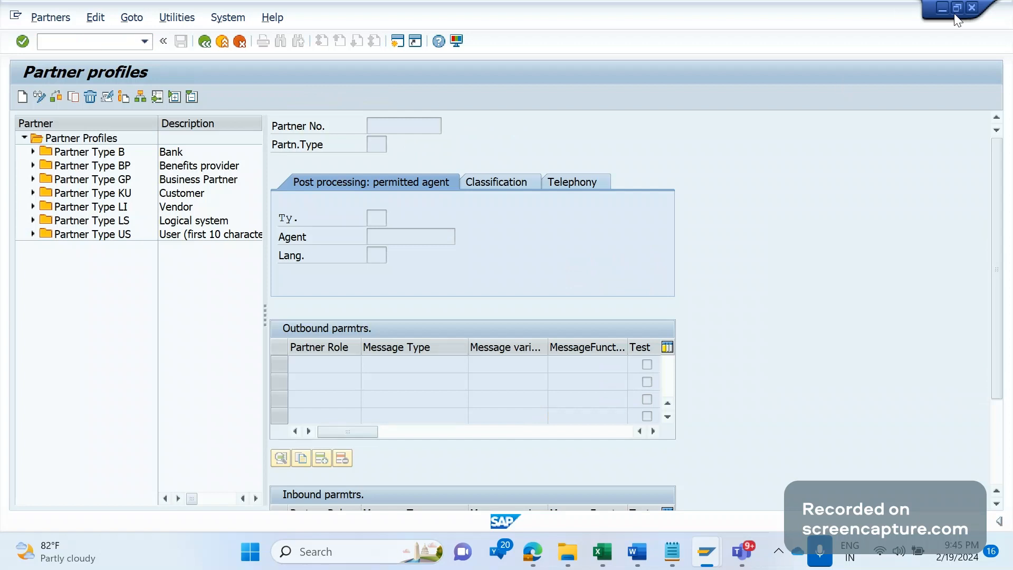
left_click(957, 8)
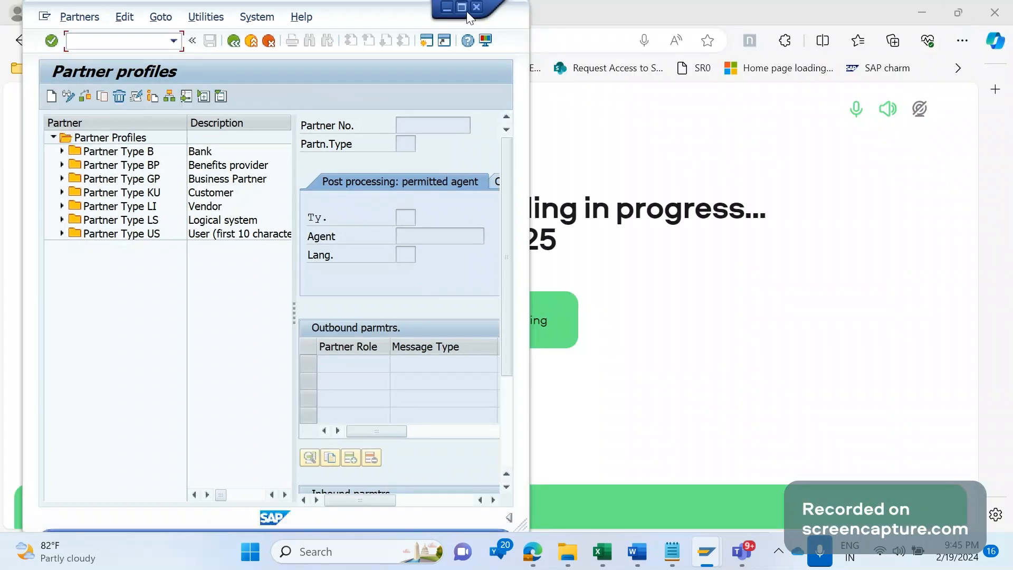
left_click(461, 7)
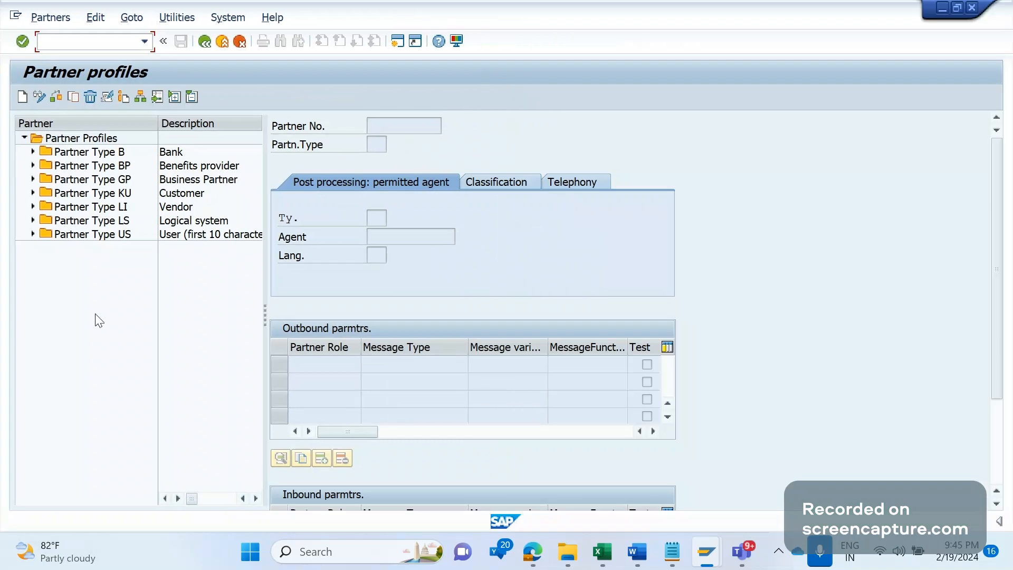
mouse_move(82, 235)
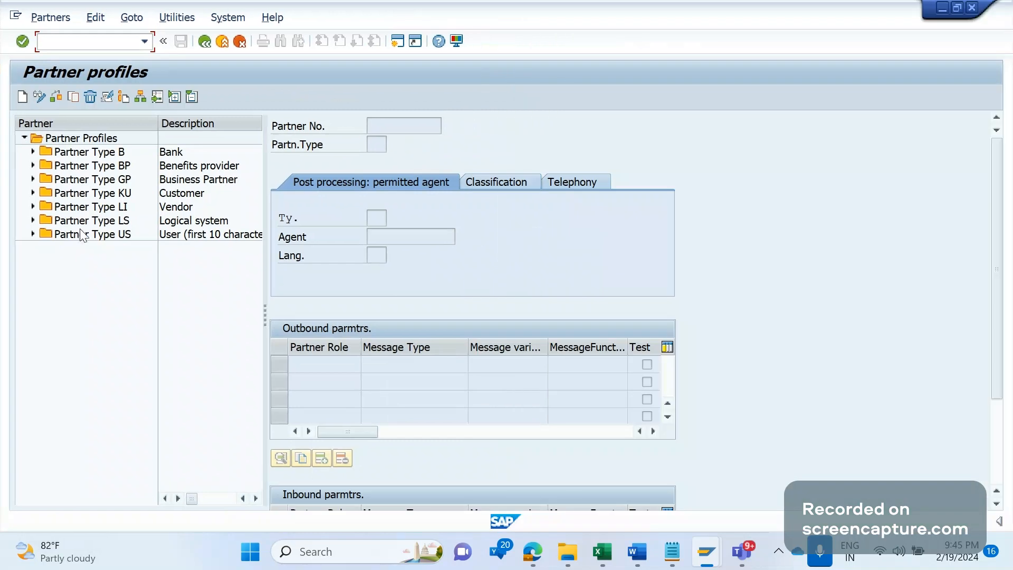
mouse_move(113, 196)
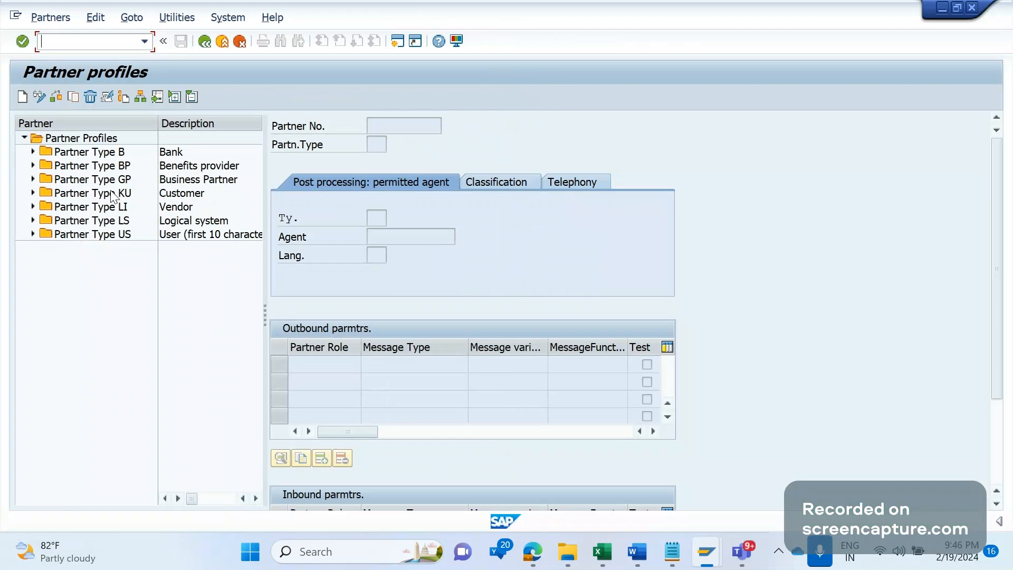
mouse_move(96, 246)
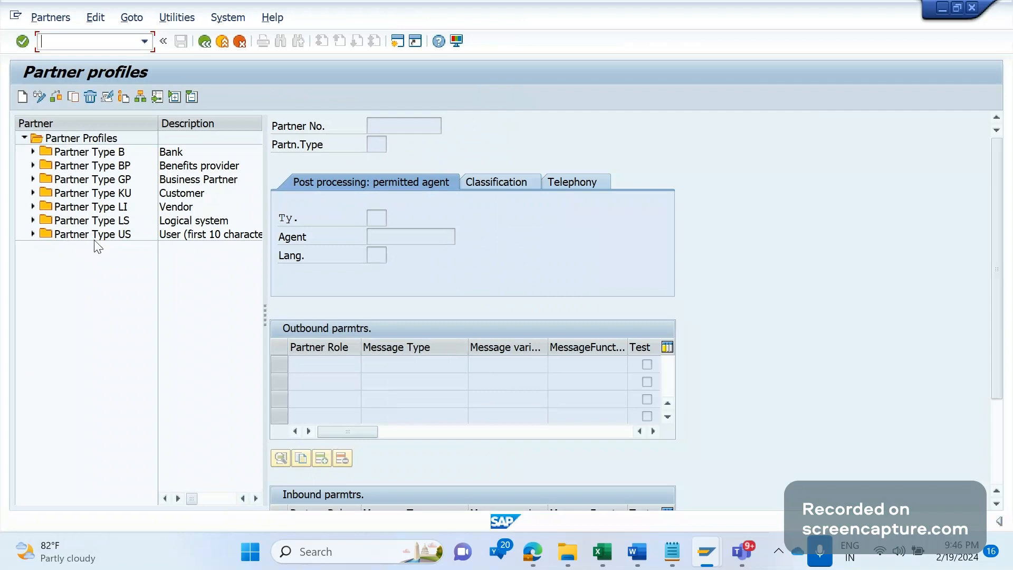
mouse_move(10, 213)
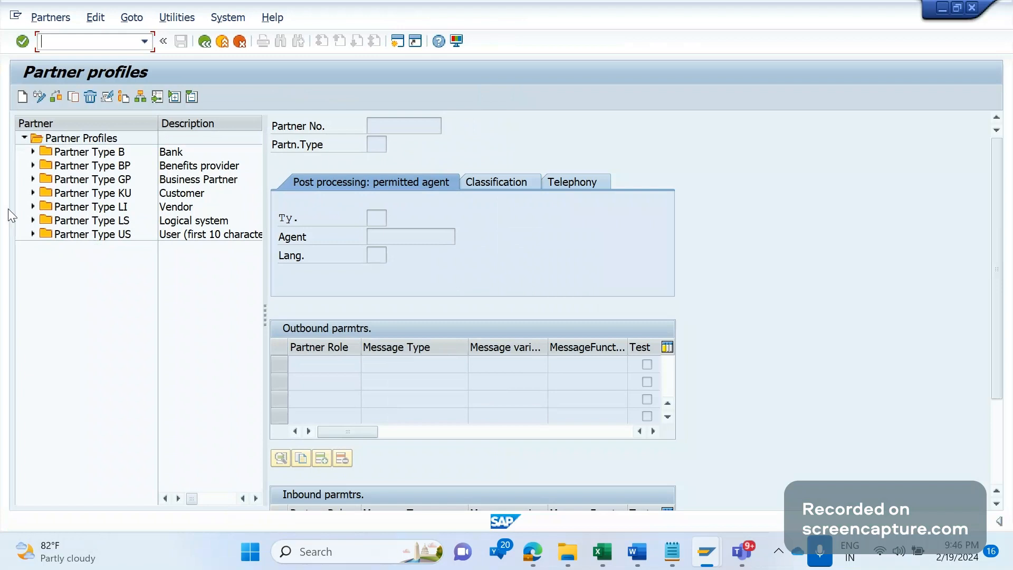
left_click(33, 206)
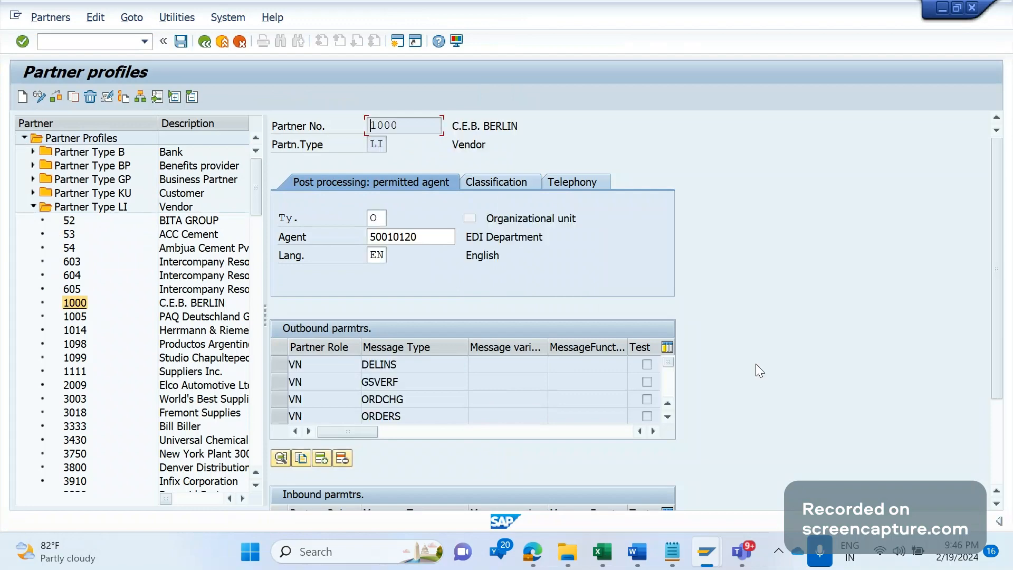
scroll("down", 3)
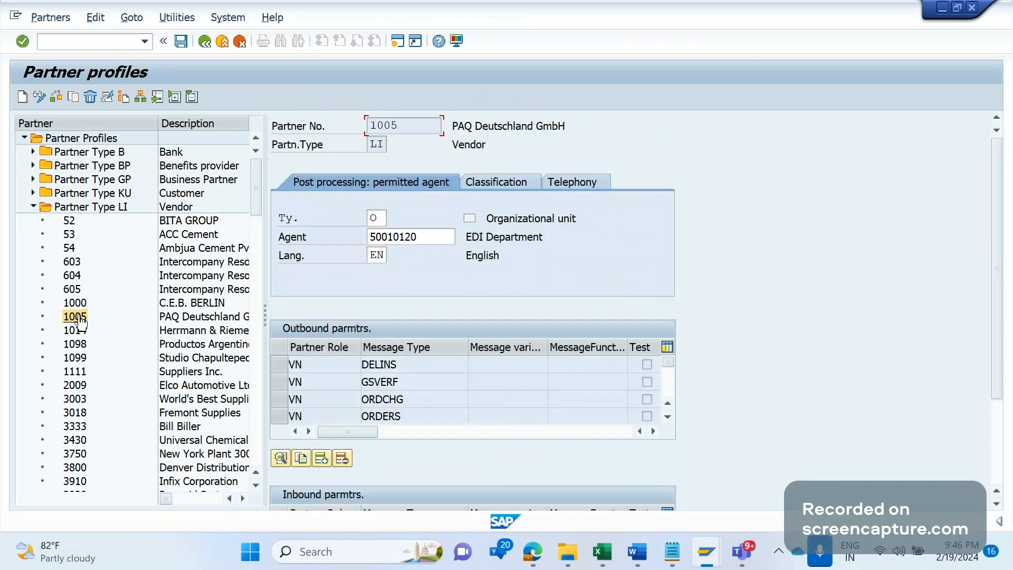
left_click(74, 330)
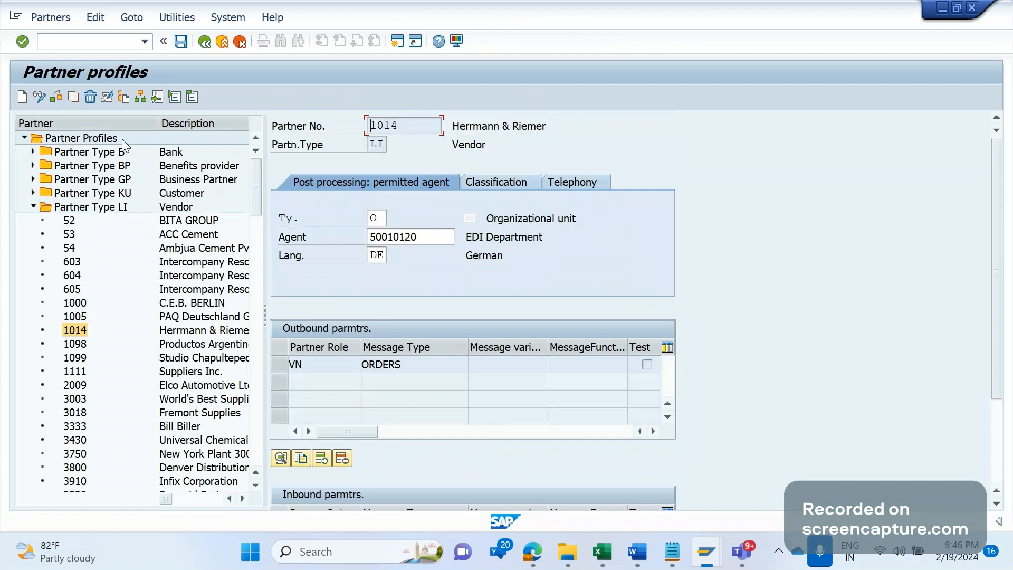
left_click(84, 42)
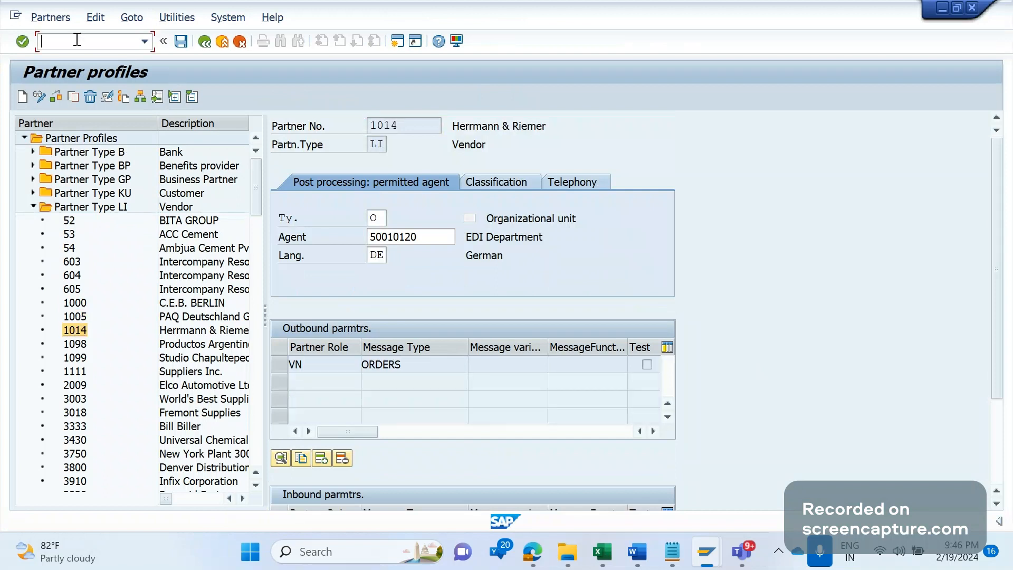
Run SE16N on table EDP21 to list its 34 inbound partner profile entries.
type("/ose1")
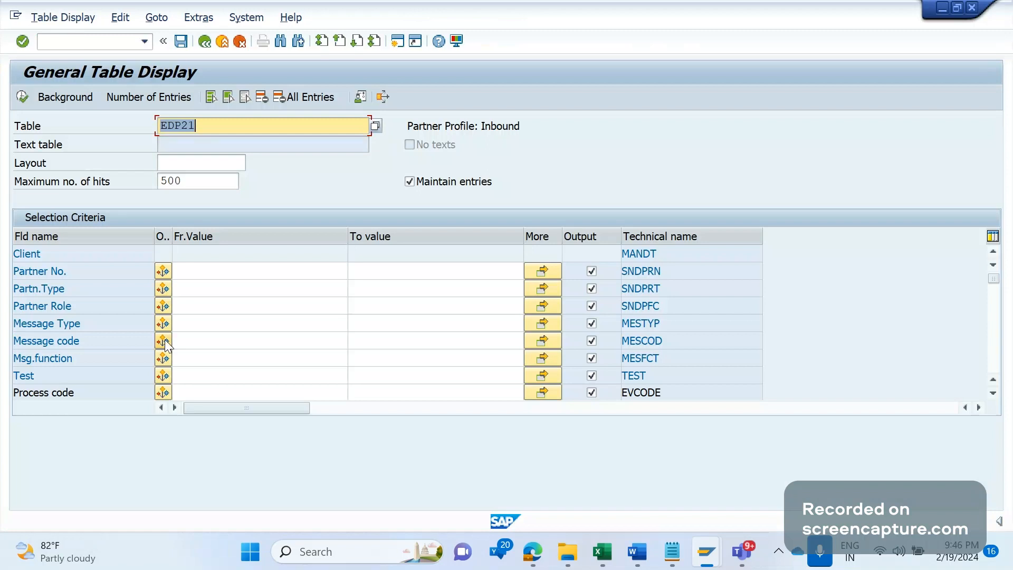
left_click(163, 340)
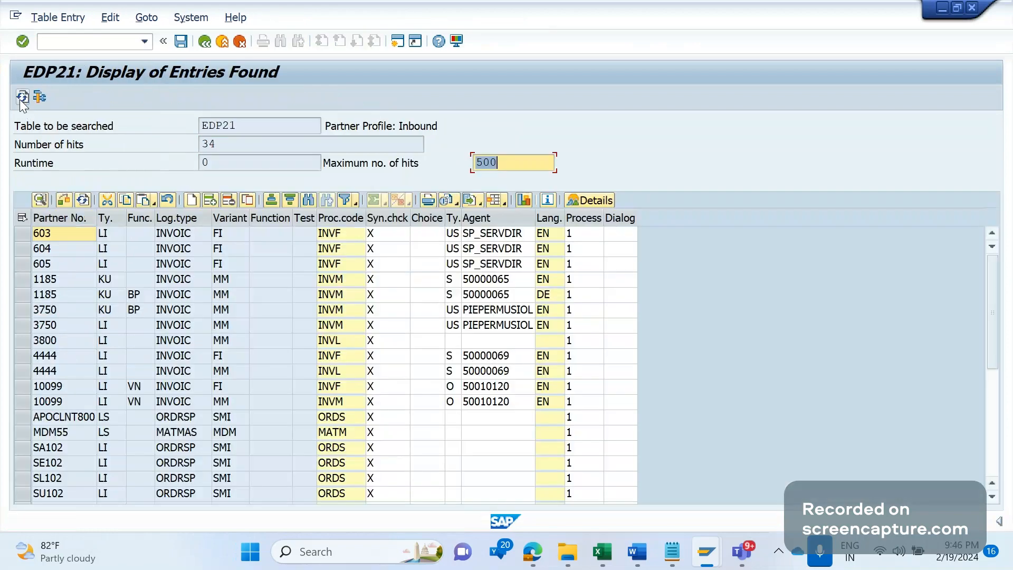
mouse_move(226, 347)
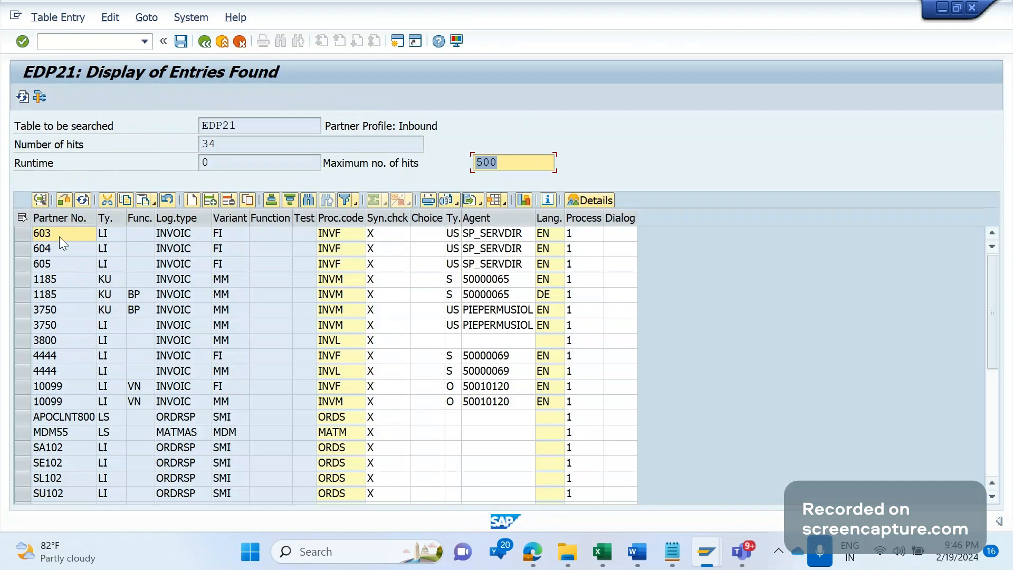
mouse_move(113, 251)
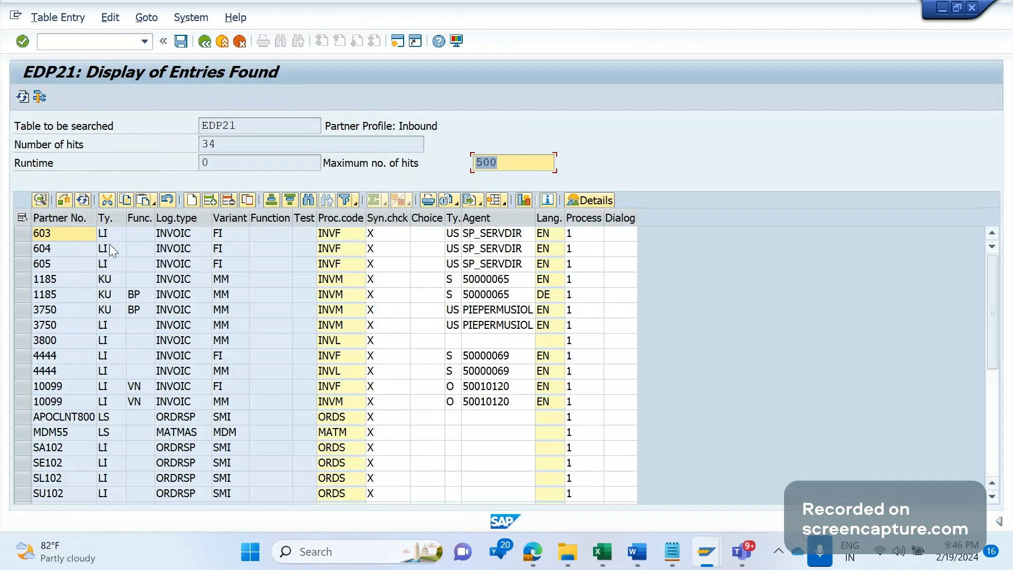
mouse_move(119, 254)
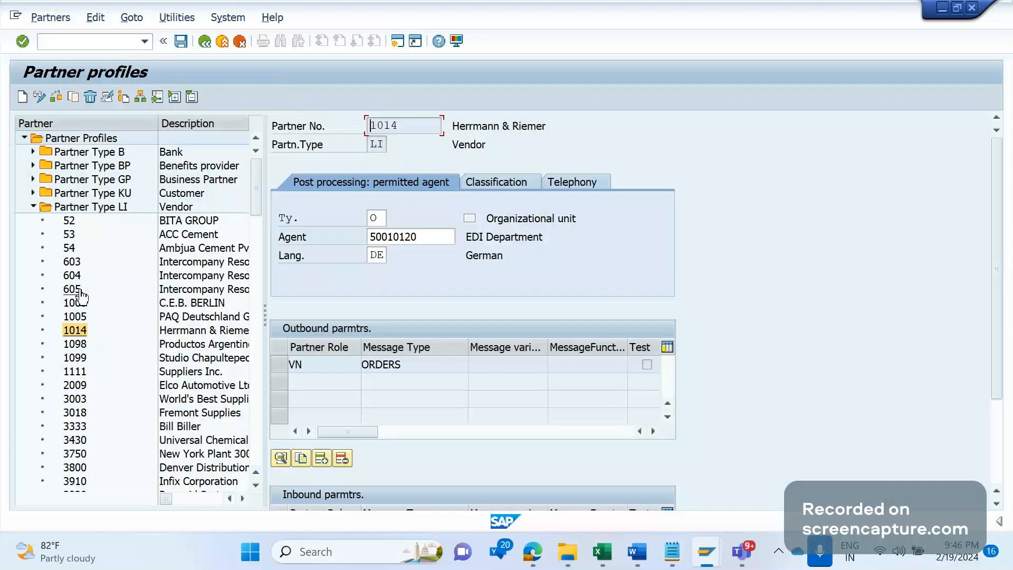
Show vendor 603 Intercompany Resources US with its three INVOIC inbound parameters.
left_click(71, 262)
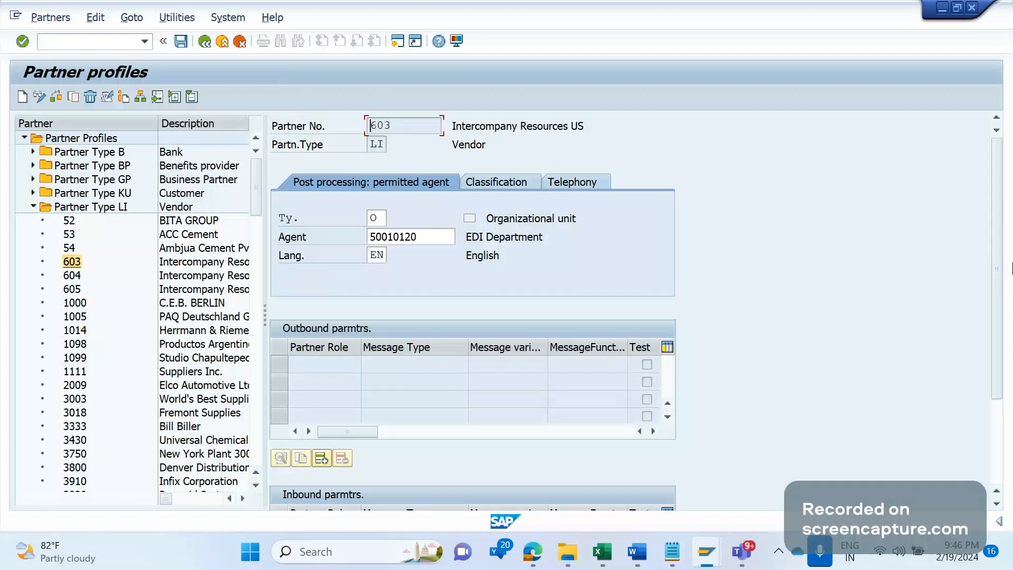
scroll("down", 3)
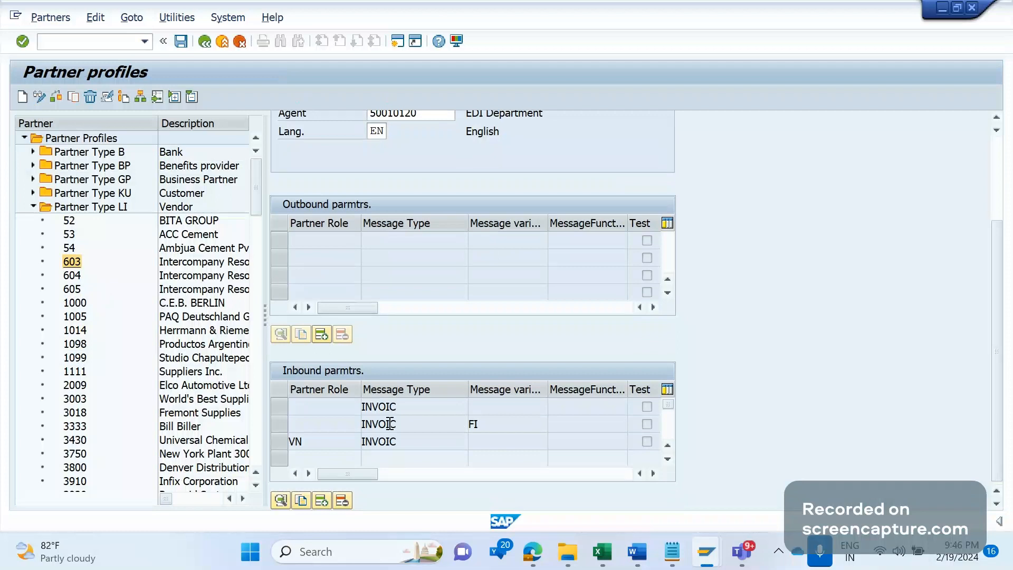
mouse_move(378, 457)
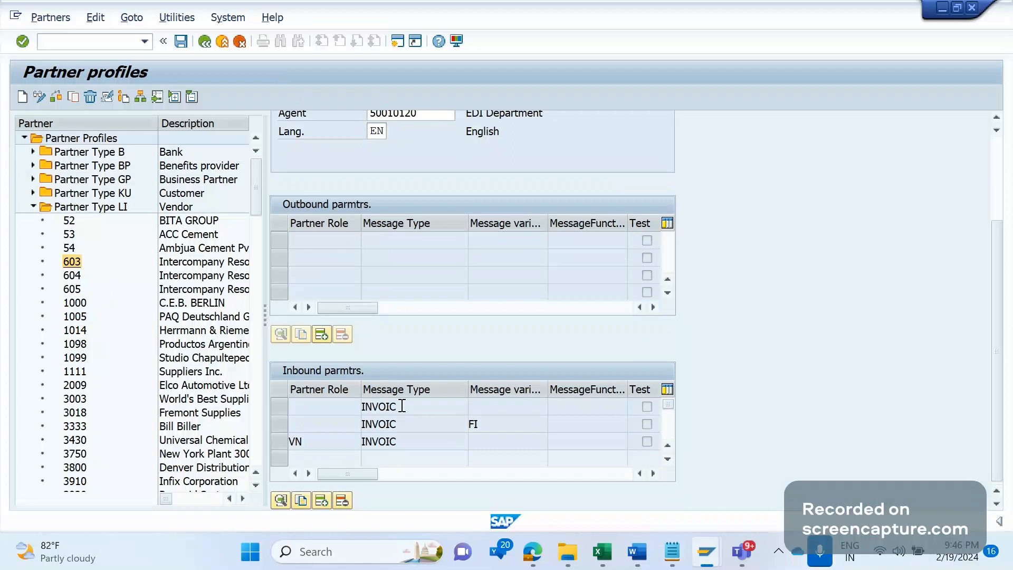
mouse_move(424, 423)
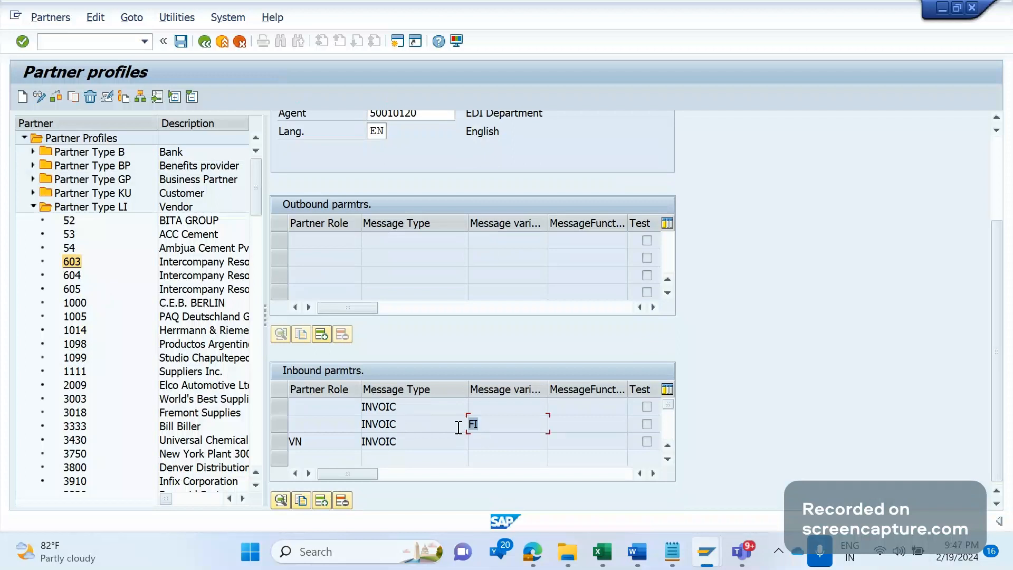
left_click(504, 406)
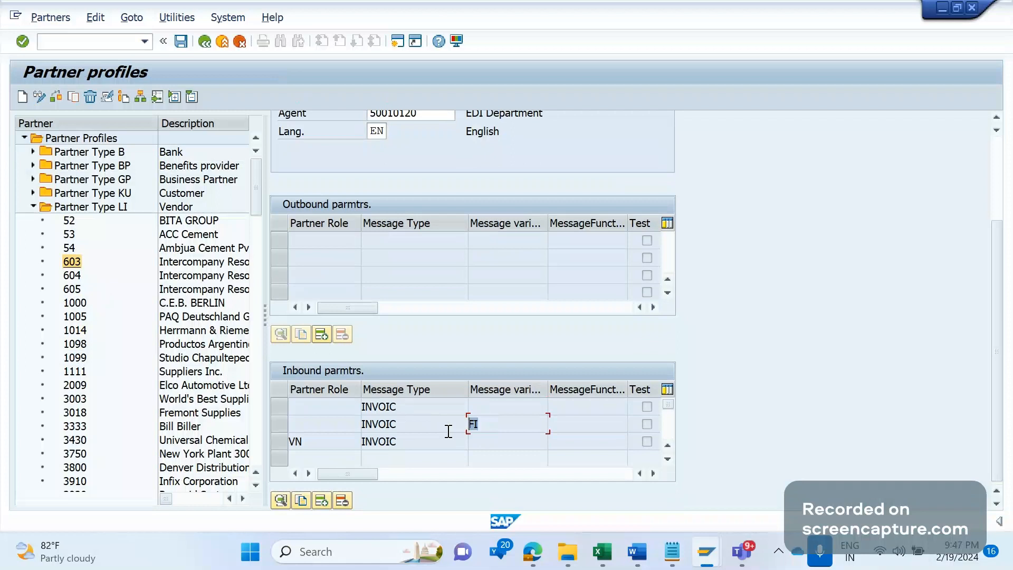
mouse_move(424, 428)
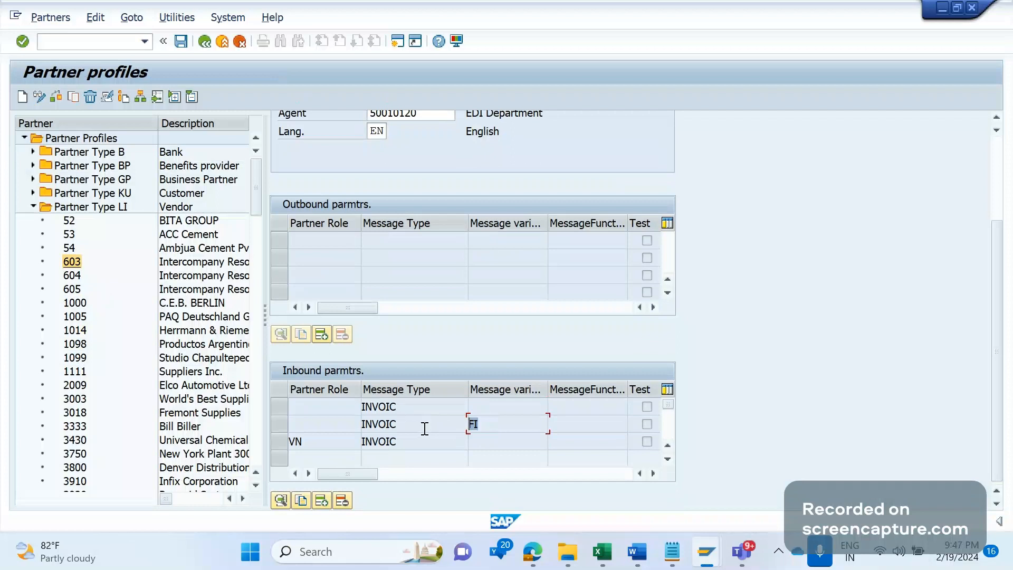
mouse_move(488, 434)
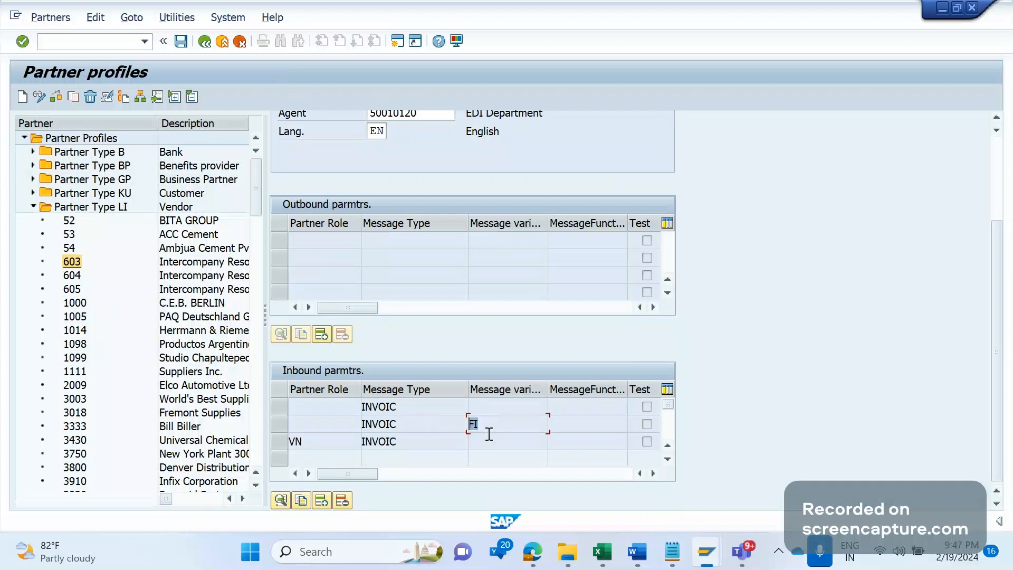
mouse_move(487, 424)
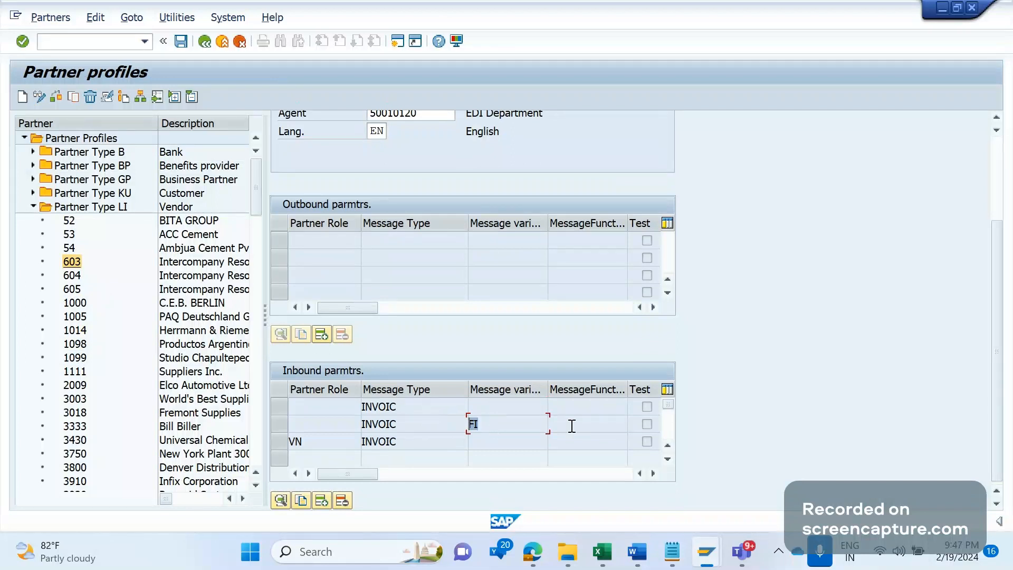
mouse_move(574, 414)
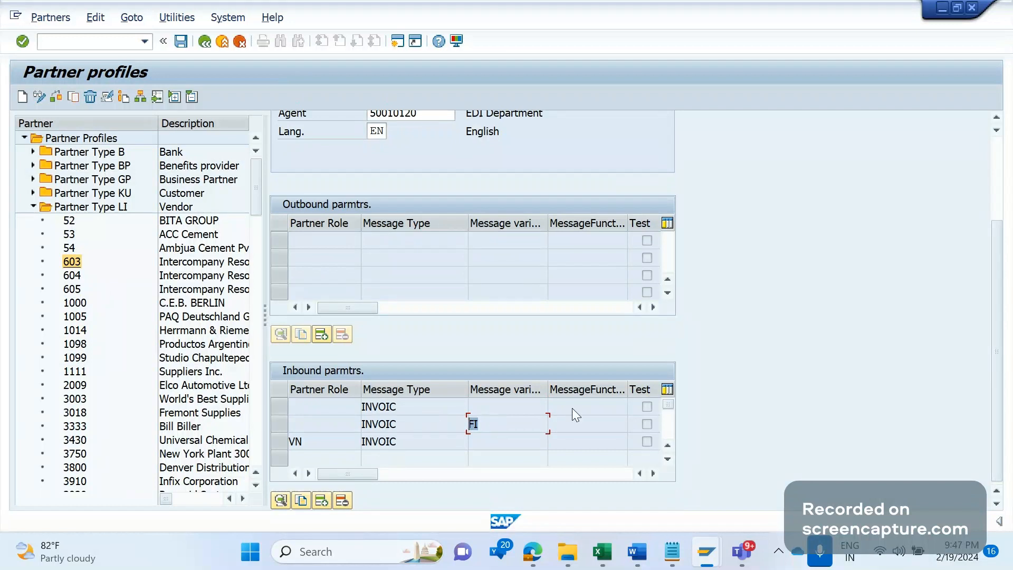
mouse_move(569, 421)
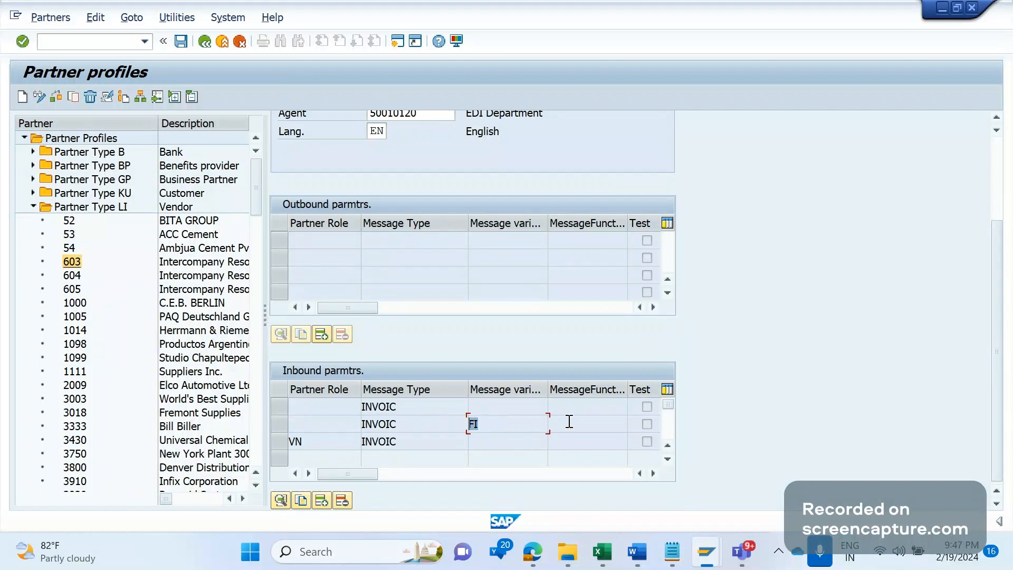
mouse_move(523, 436)
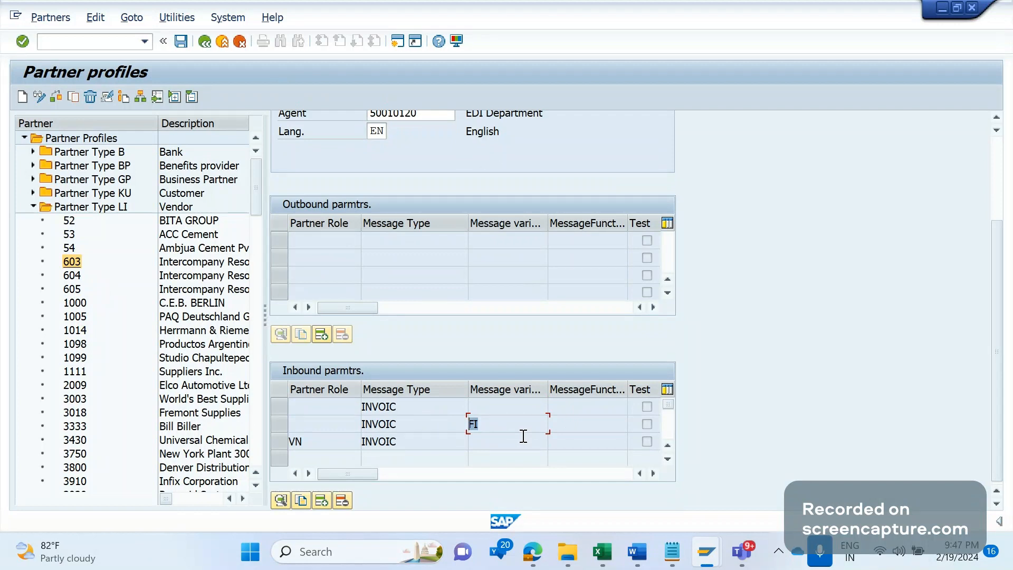
mouse_move(420, 412)
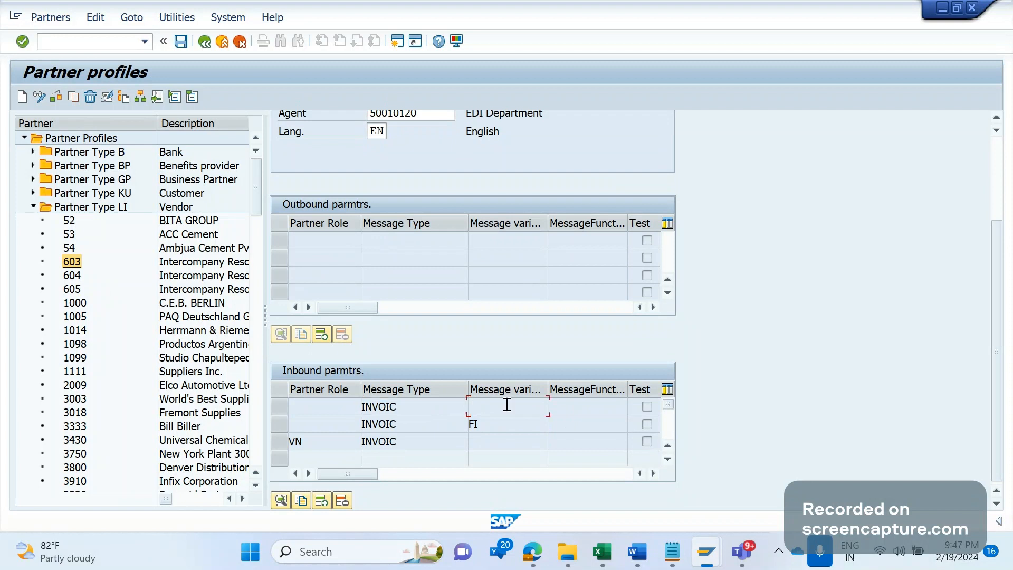
mouse_move(499, 441)
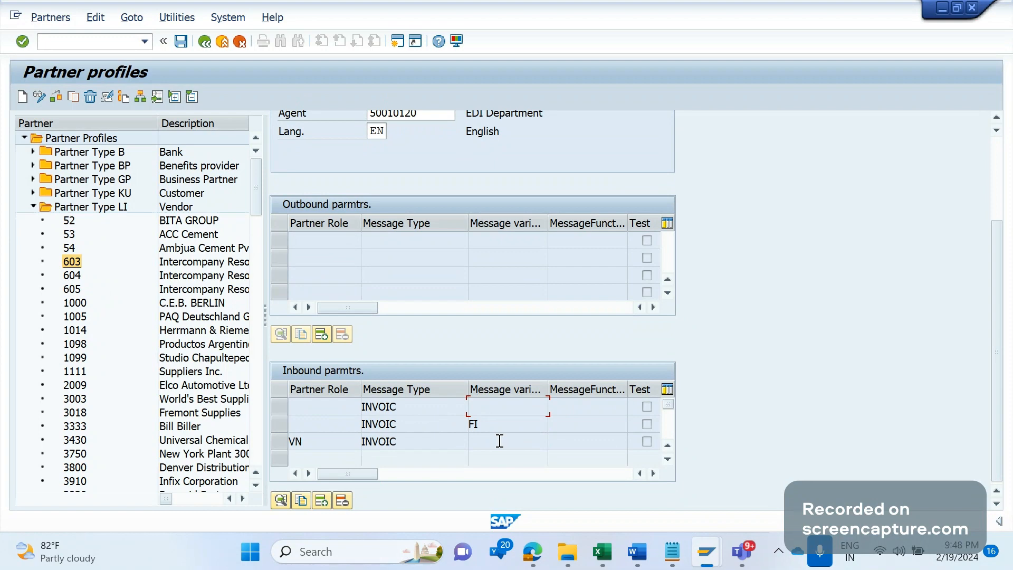
mouse_move(442, 416)
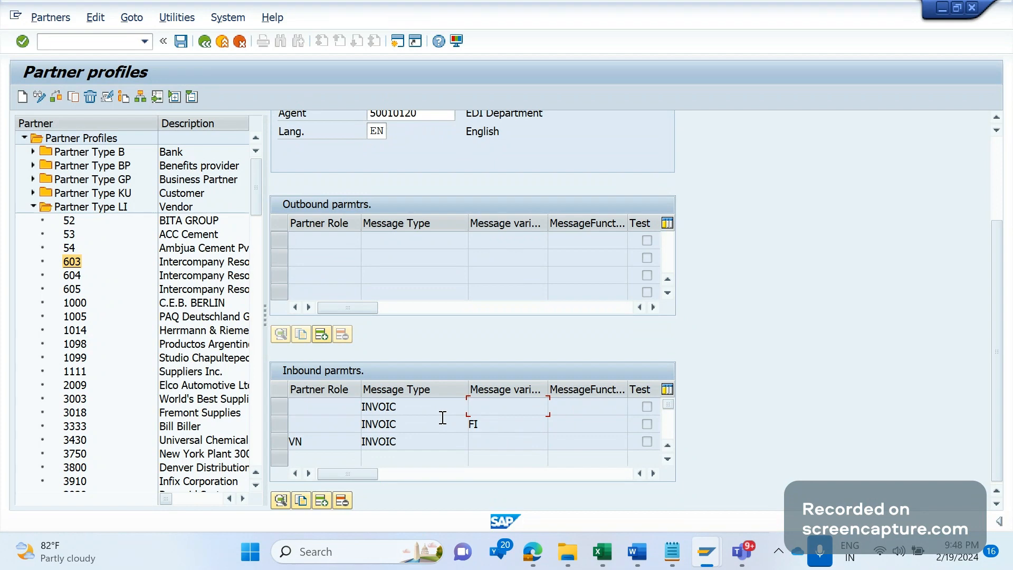
mouse_move(488, 412)
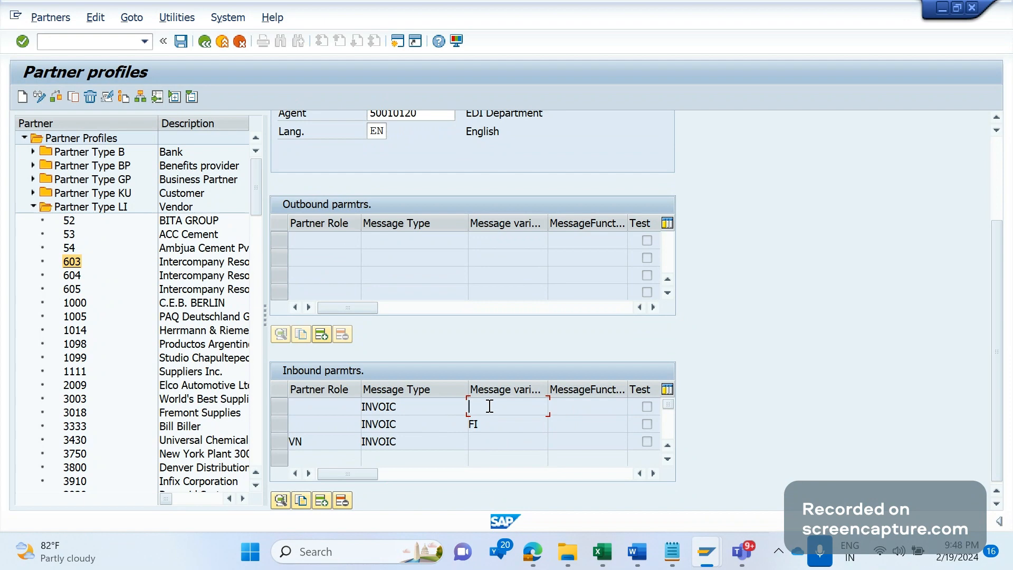
left_click(506, 424)
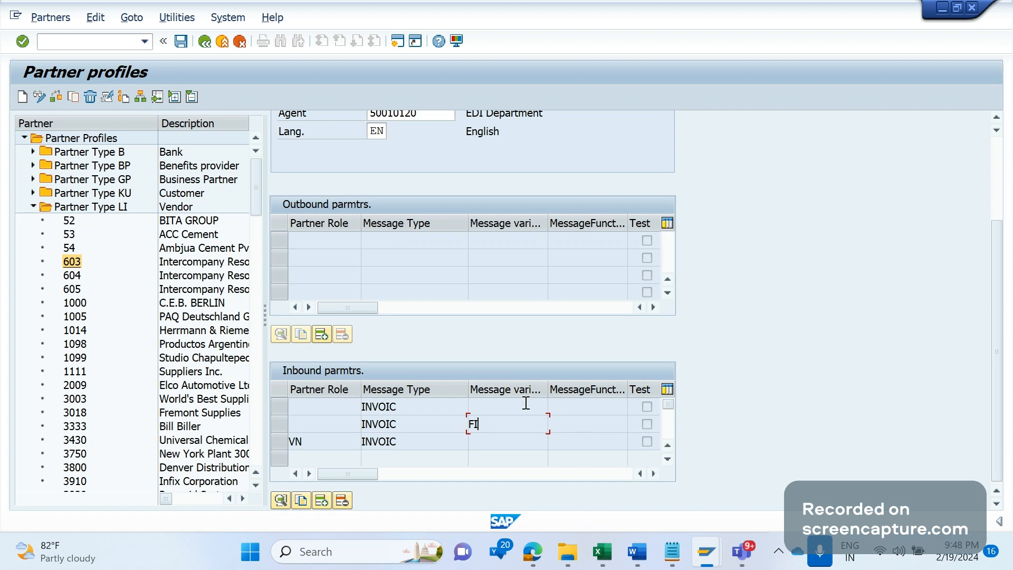
mouse_move(616, 449)
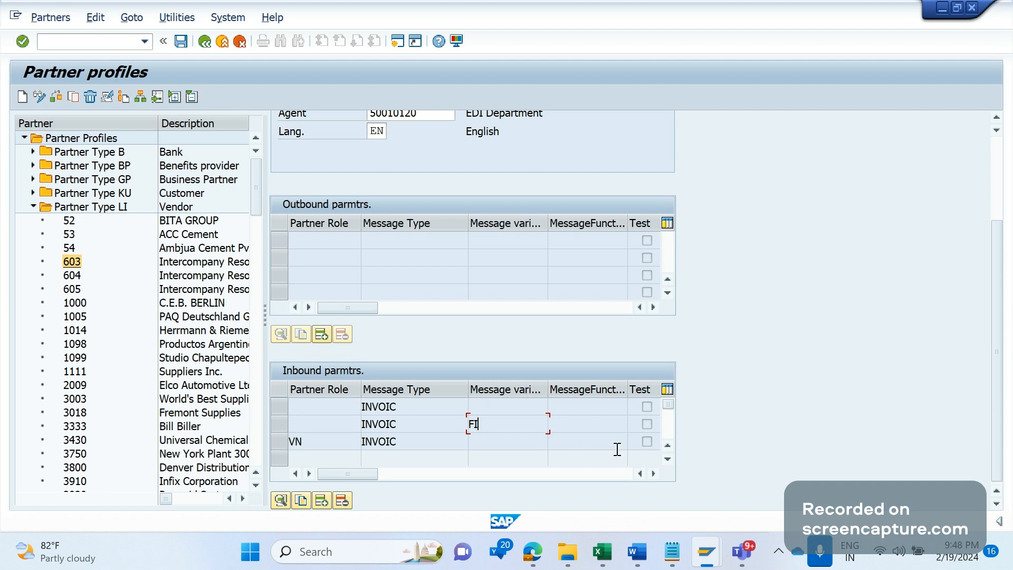
mouse_move(497, 407)
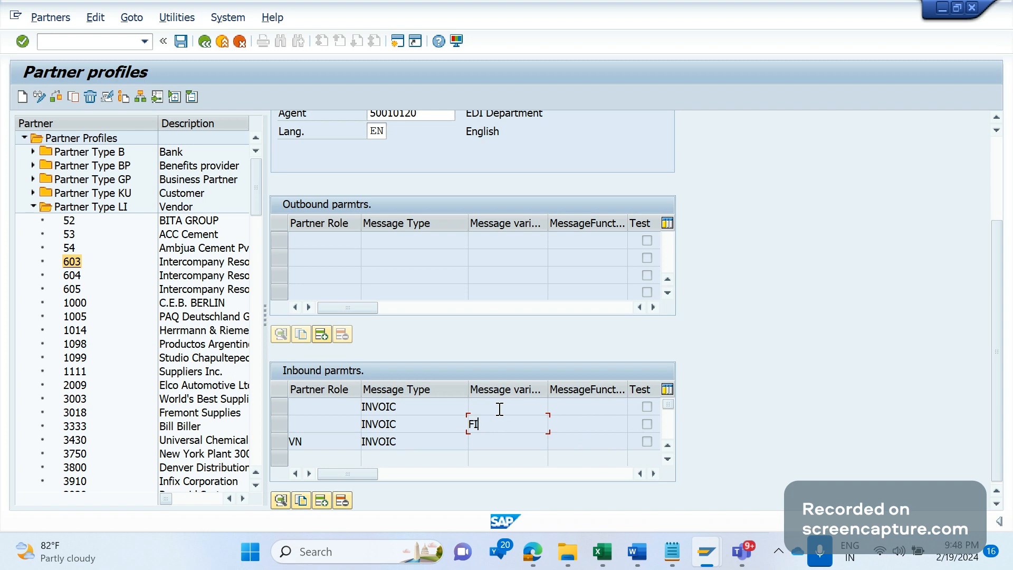
mouse_move(515, 441)
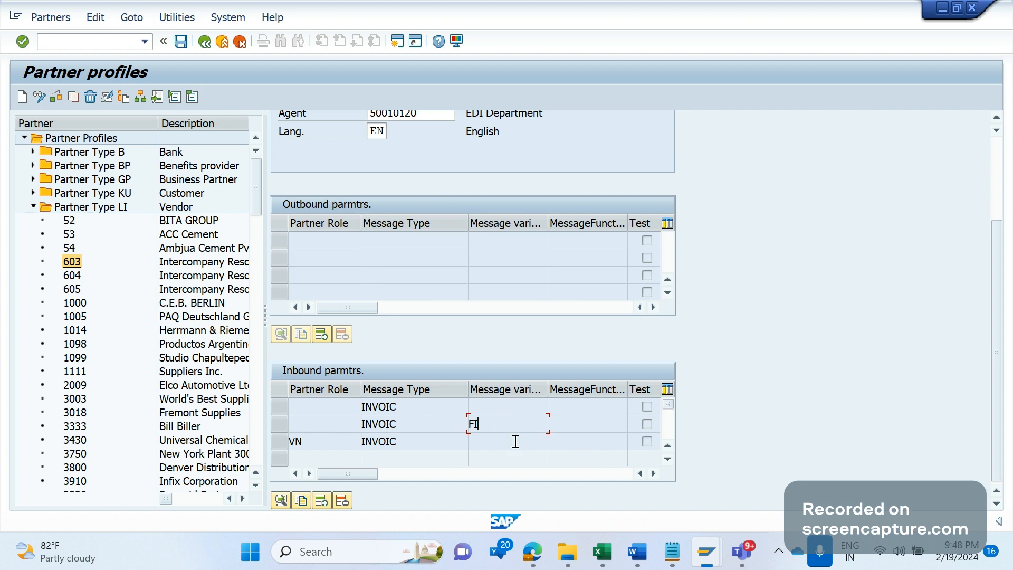